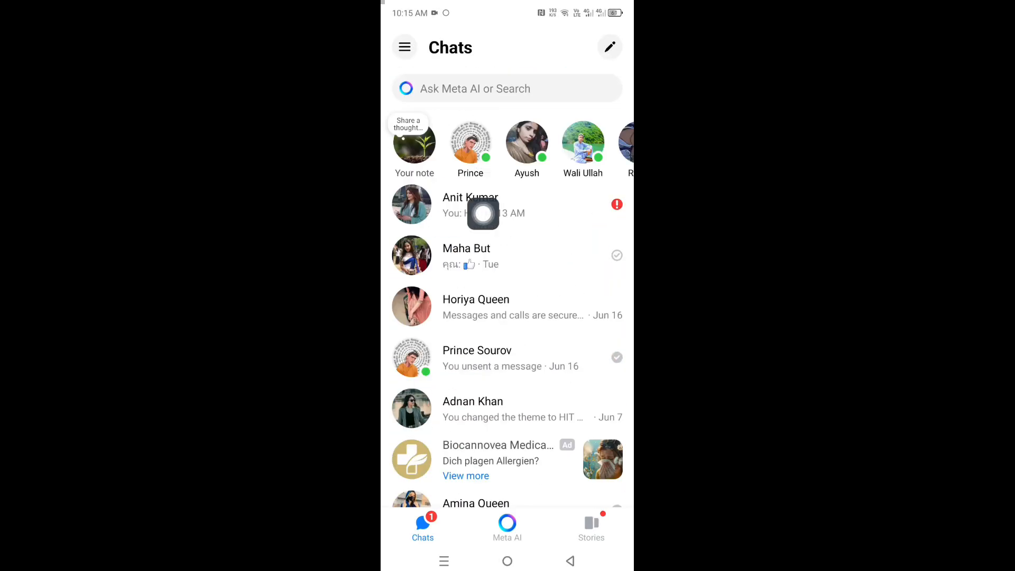
click(469, 204)
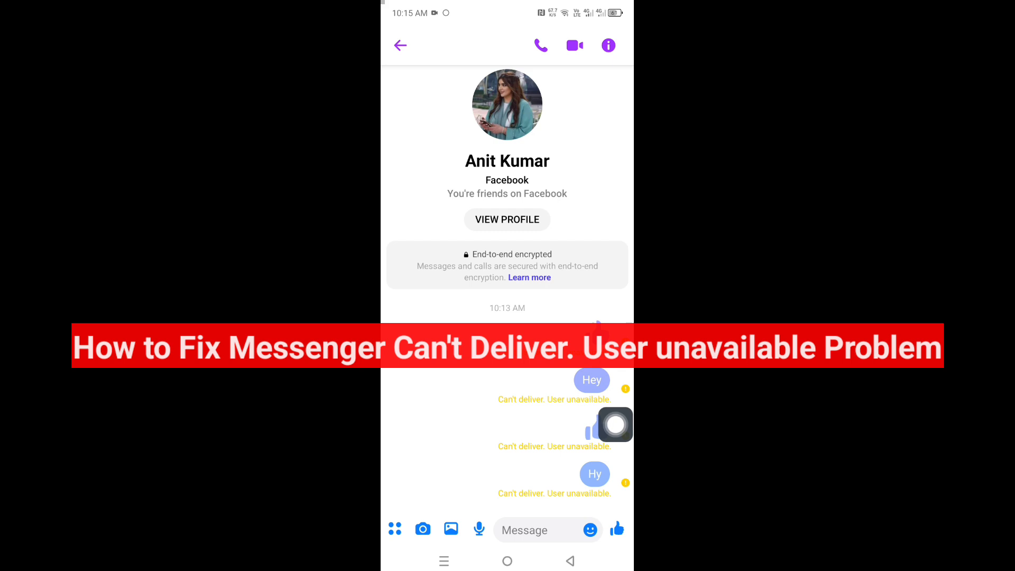
click(531, 530)
text(Hello)
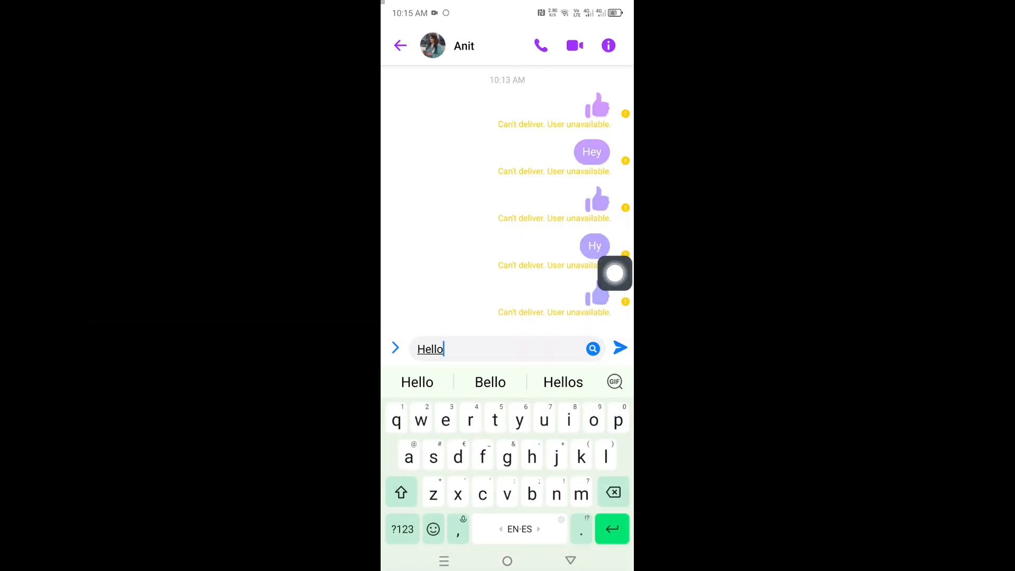
click(619, 348)
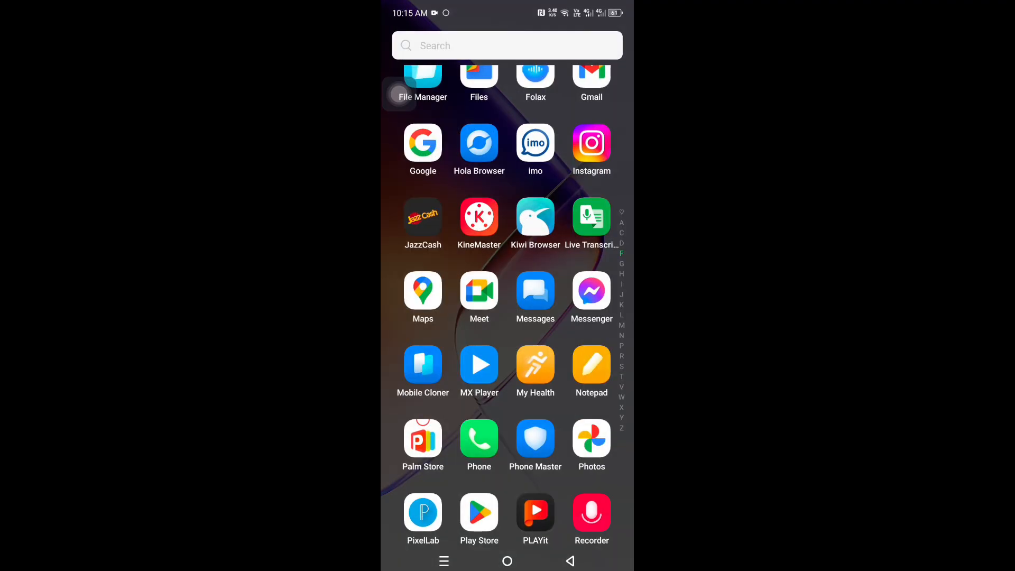
Launch the phone's Settings app from the app drawer.
scroll(down, 3)
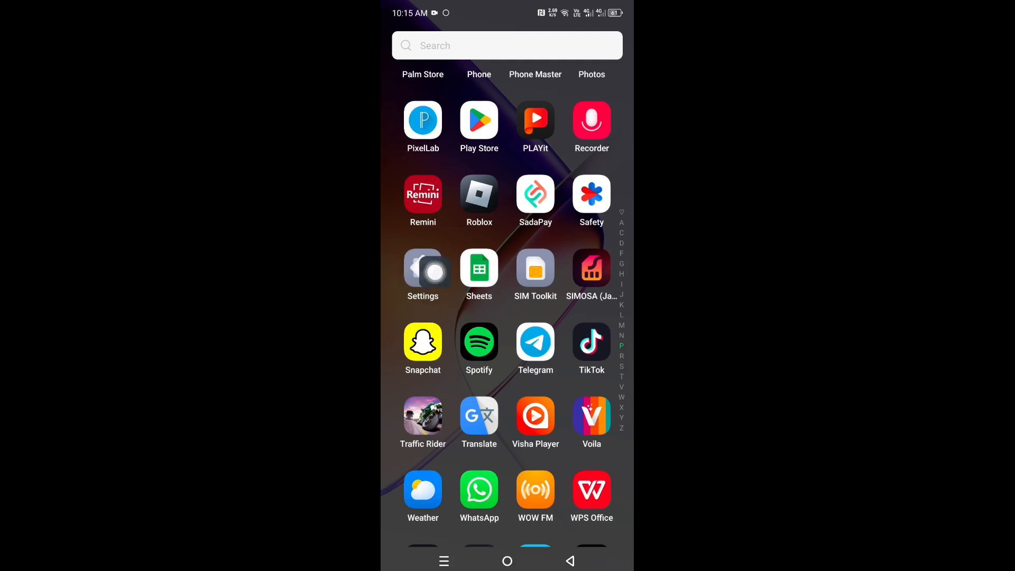
click(423, 269)
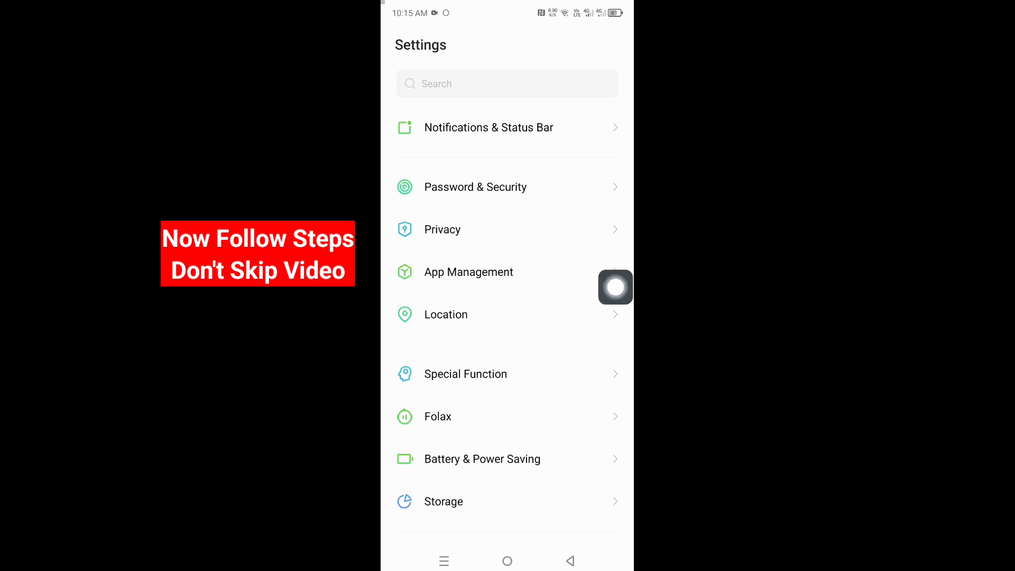
Go through App Management's app list to Messenger's app info page.
click(469, 272)
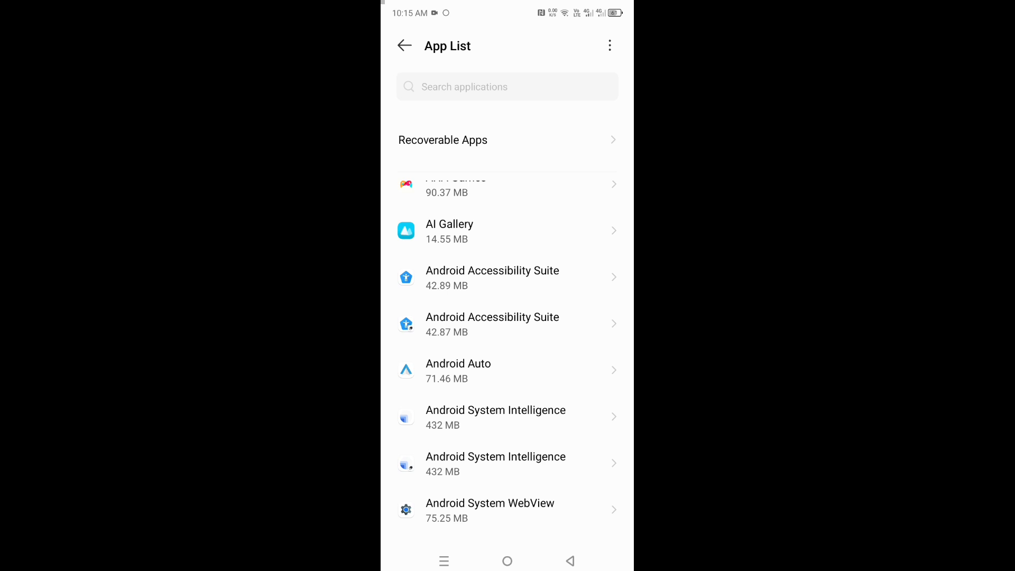
scroll(down, 3)
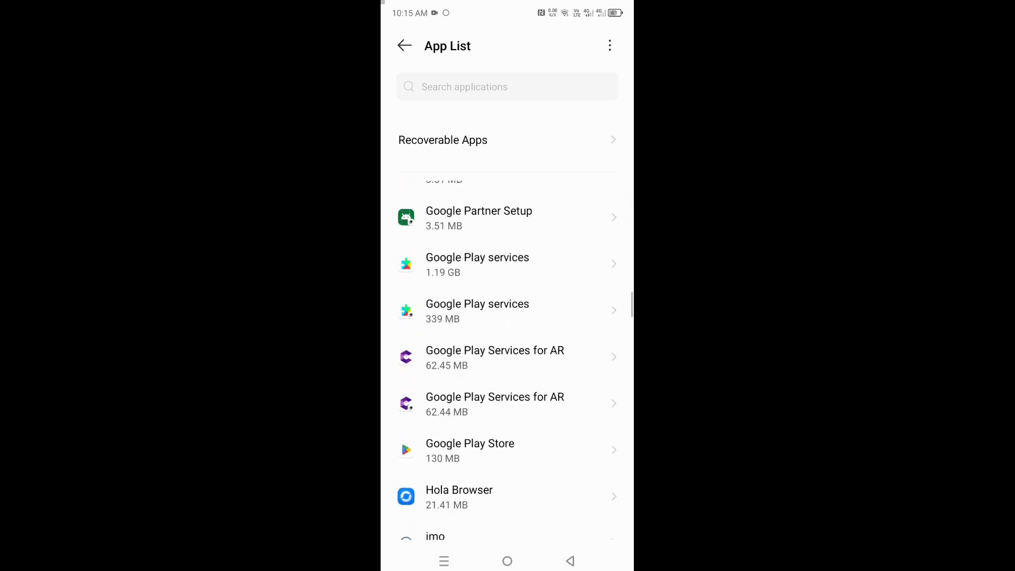
scroll(down, 3)
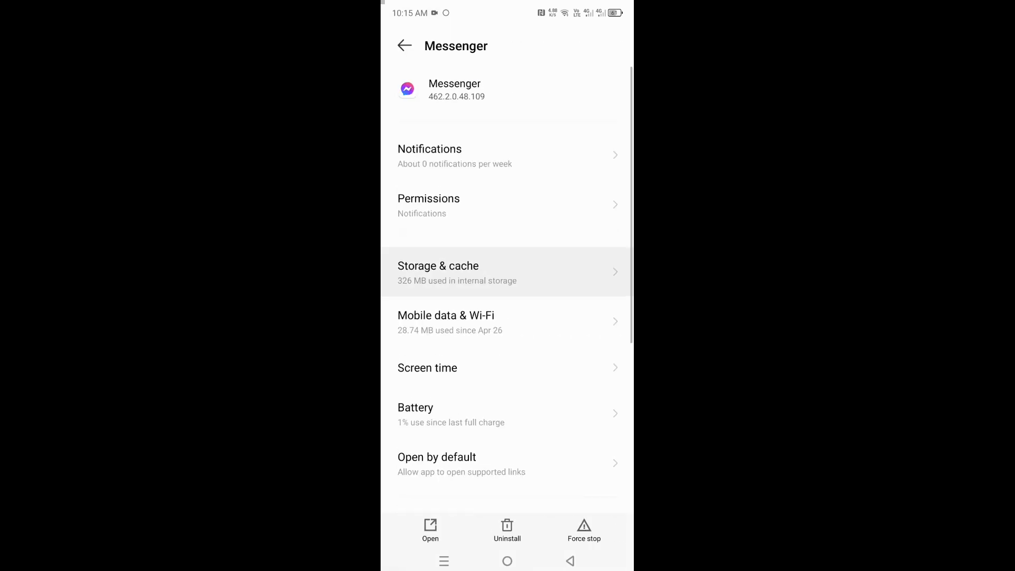
Clear Messenger's cache to 0 B under Storage & cache and return to the apps.
click(437, 272)
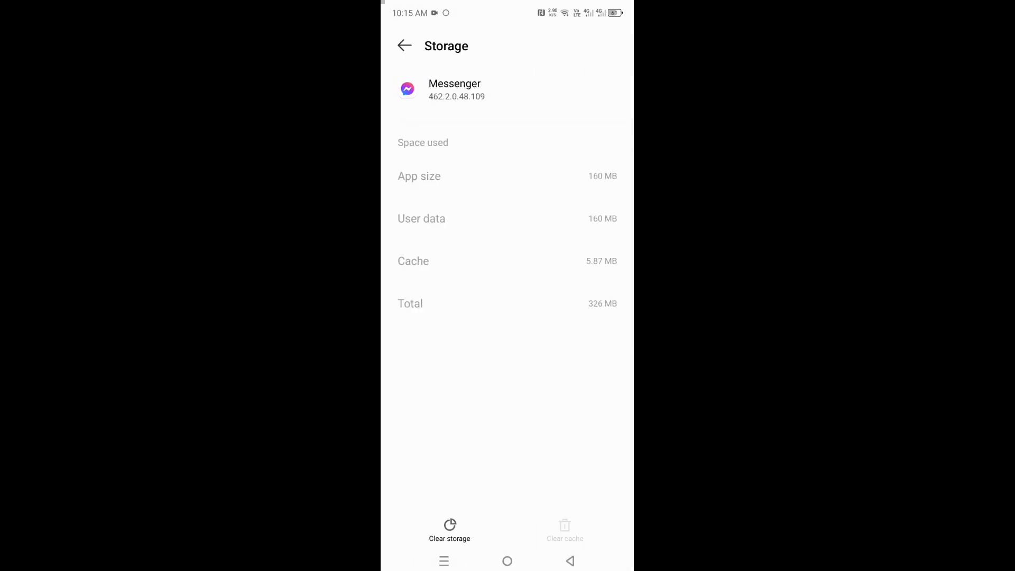
click(564, 531)
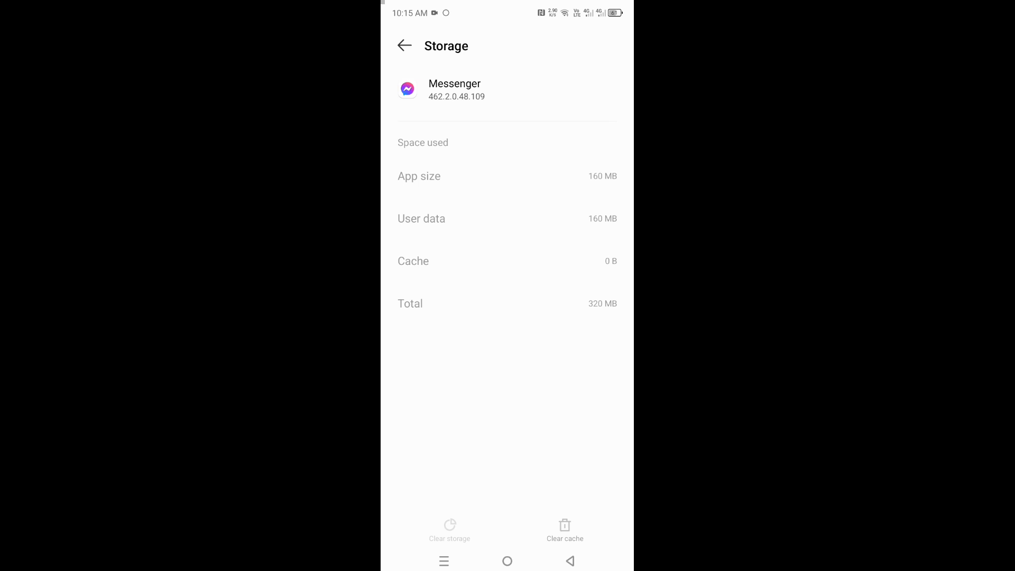
click(449, 530)
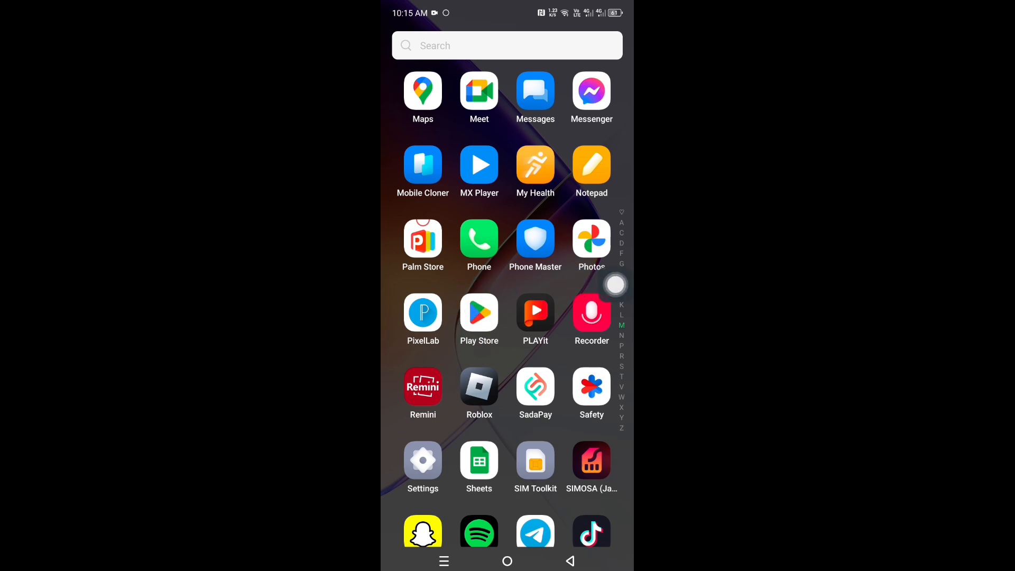
Search the Play Store for Messenger and start its update.
click(478, 314)
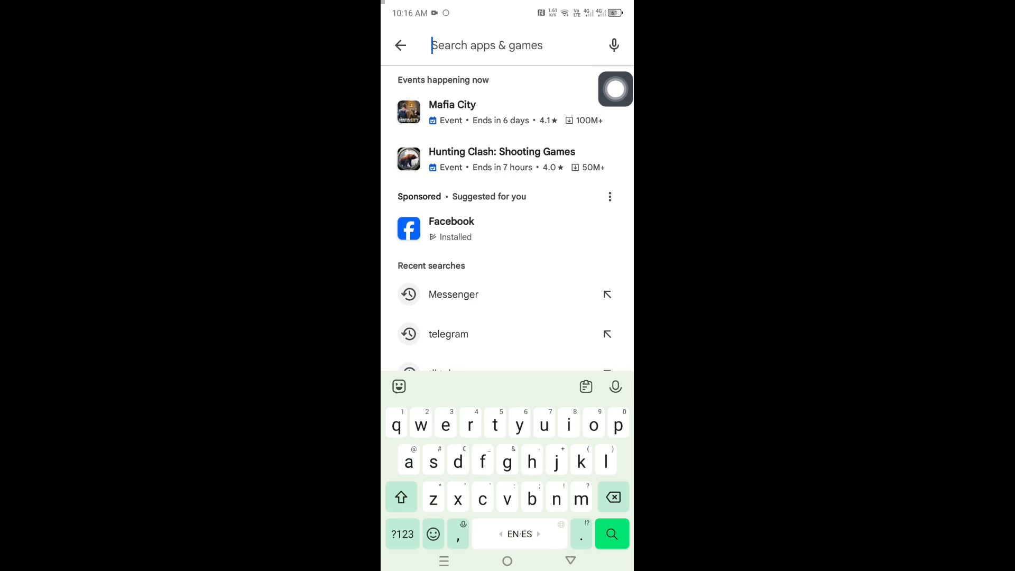
text(Mess)
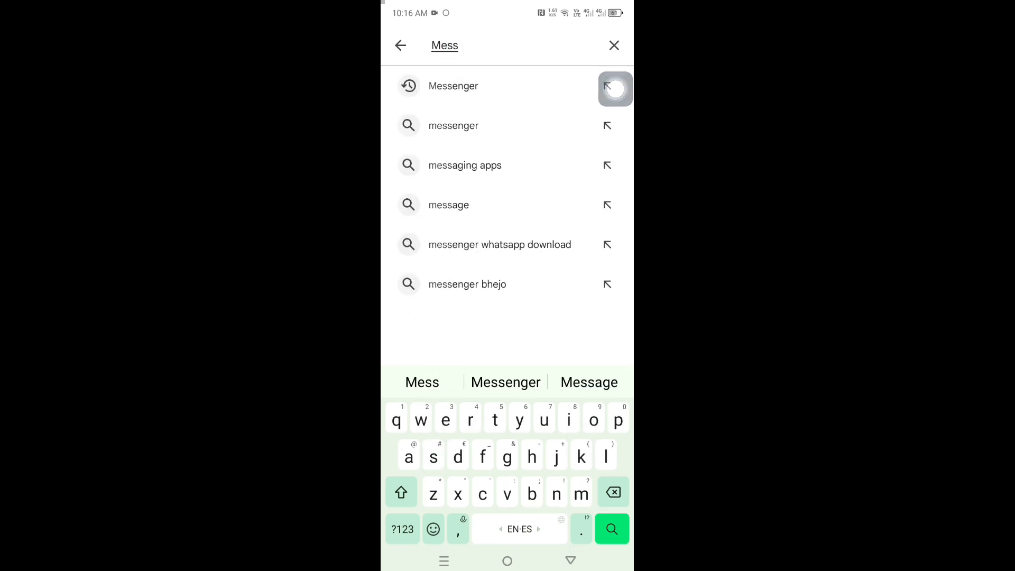
click(454, 85)
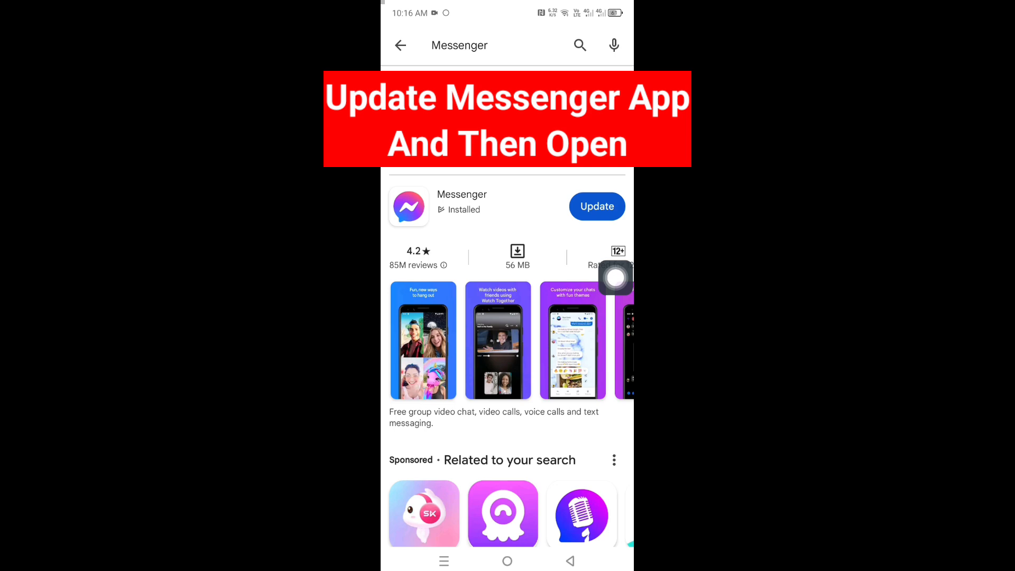
click(596, 206)
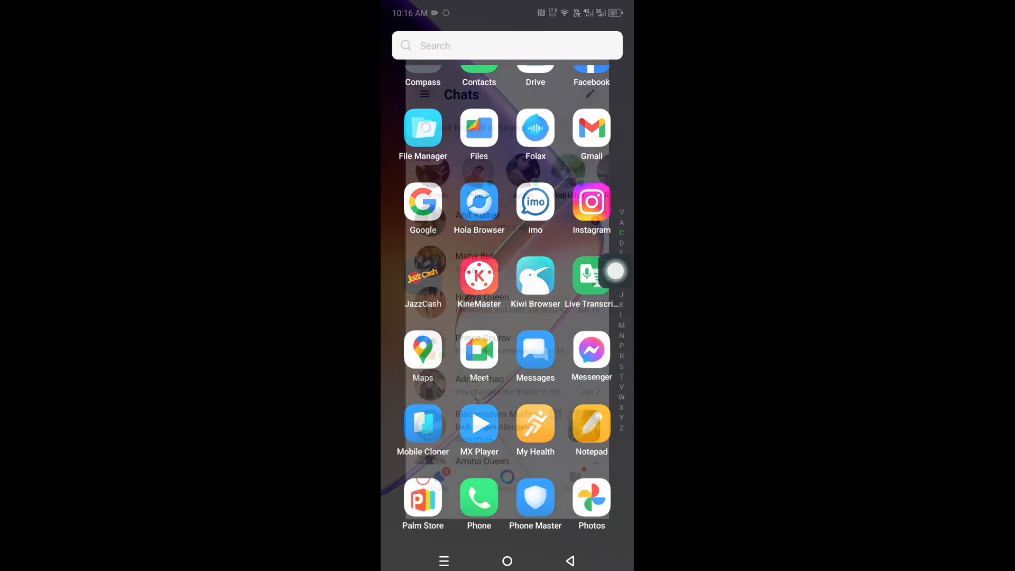
click(592, 350)
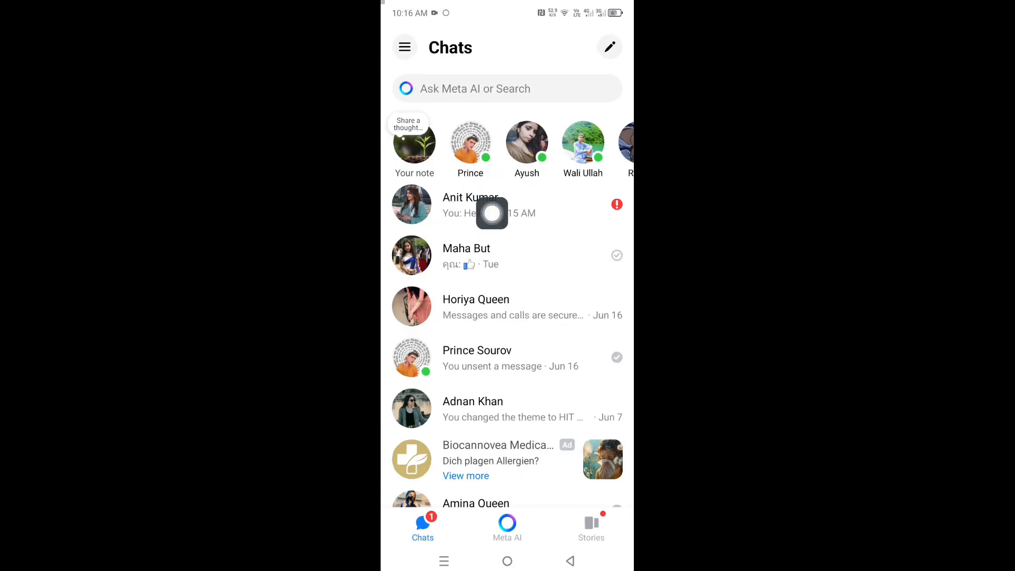
click(470, 205)
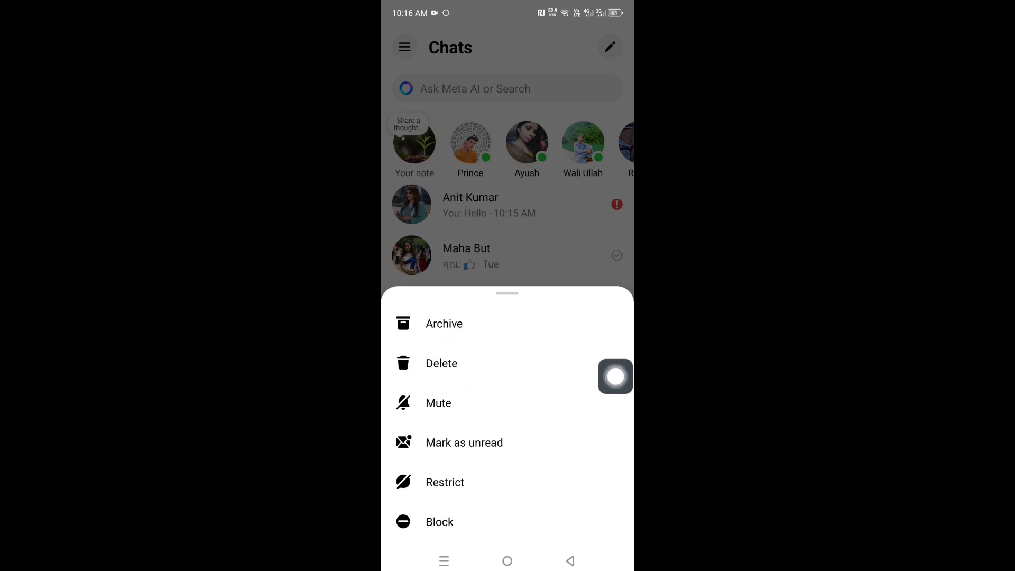
click(441, 363)
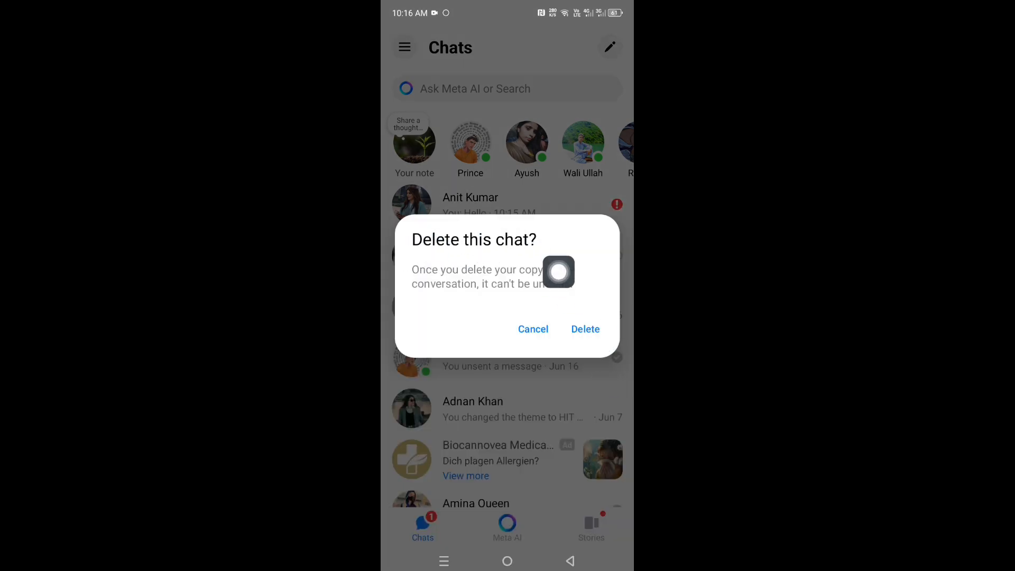
click(584, 329)
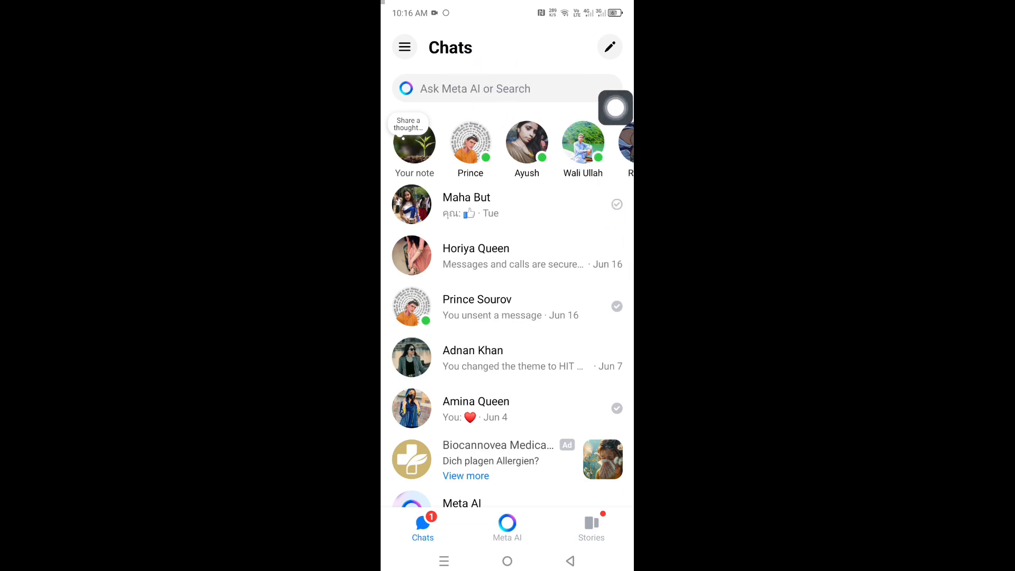
text(A)
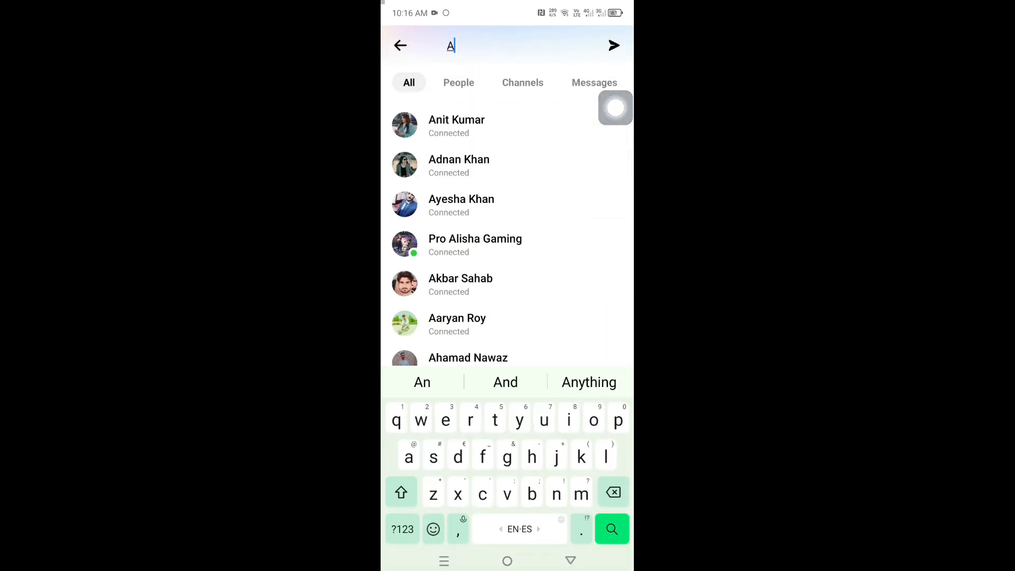
text(nit)
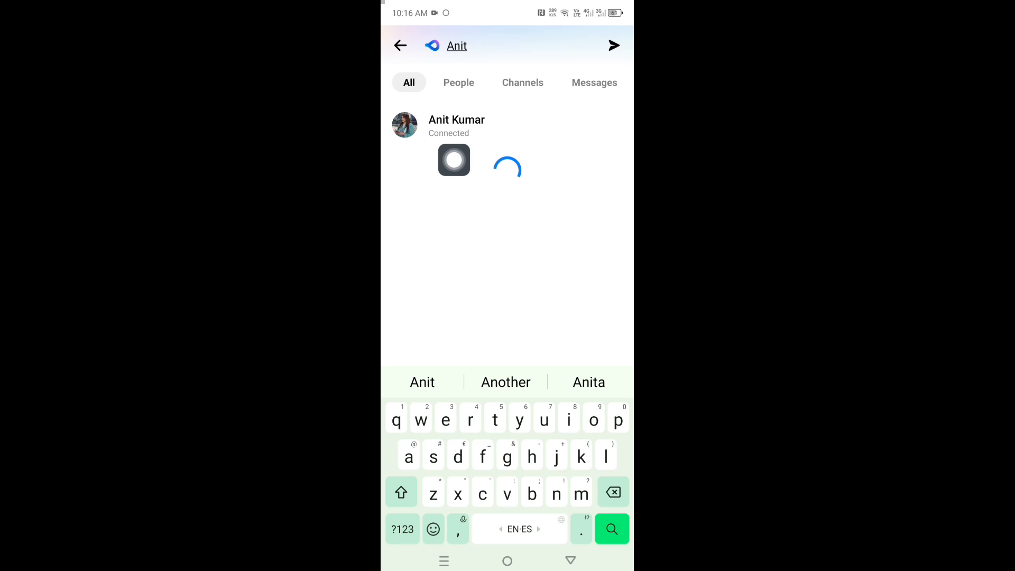
click(457, 126)
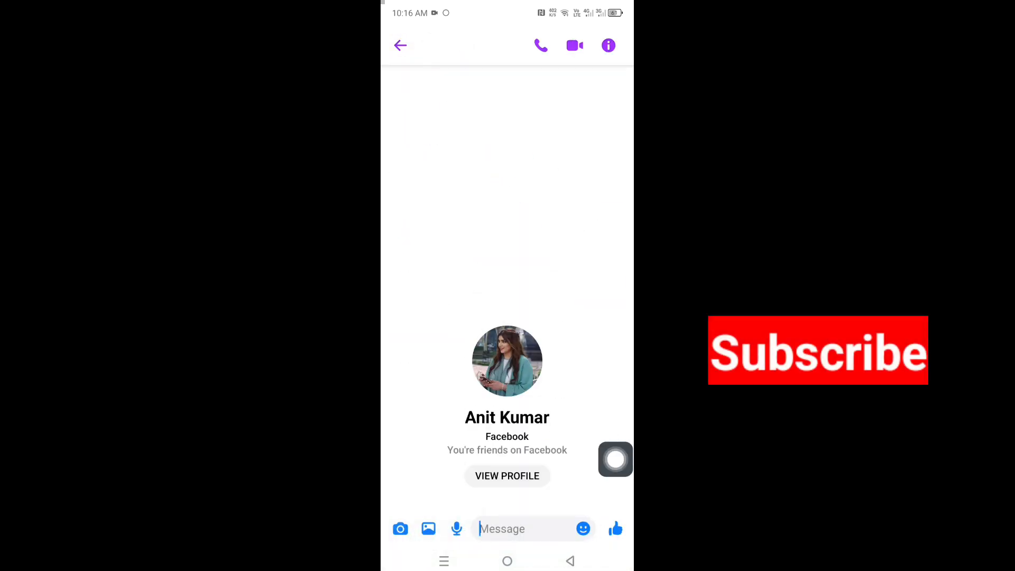
click(614, 529)
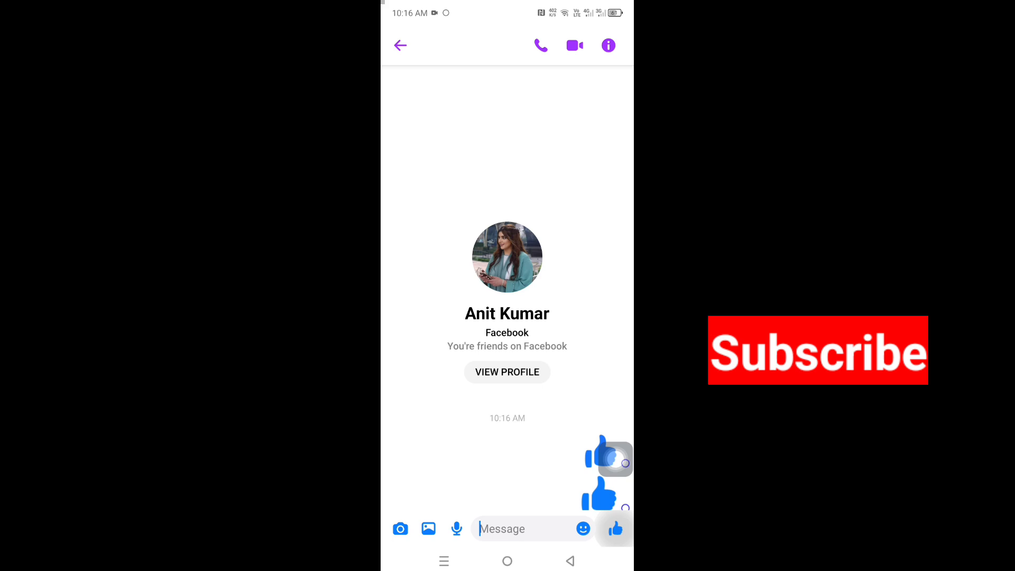
click(527, 529)
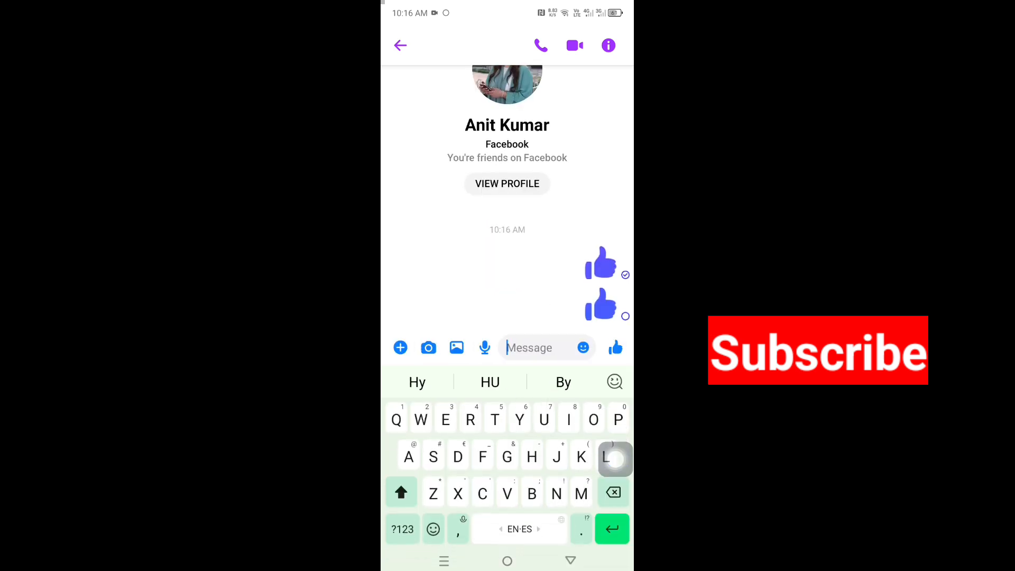
text(Hello)
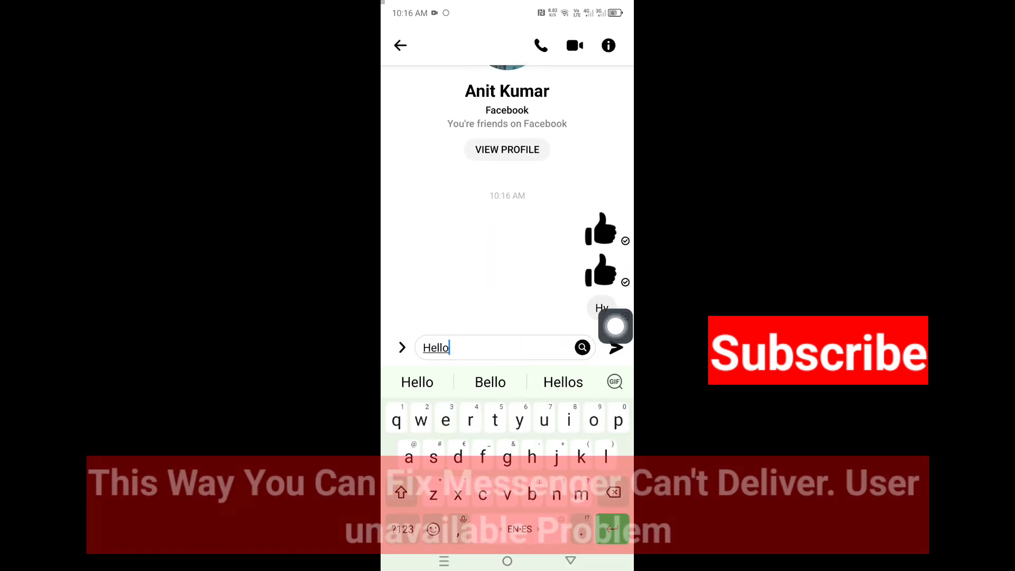